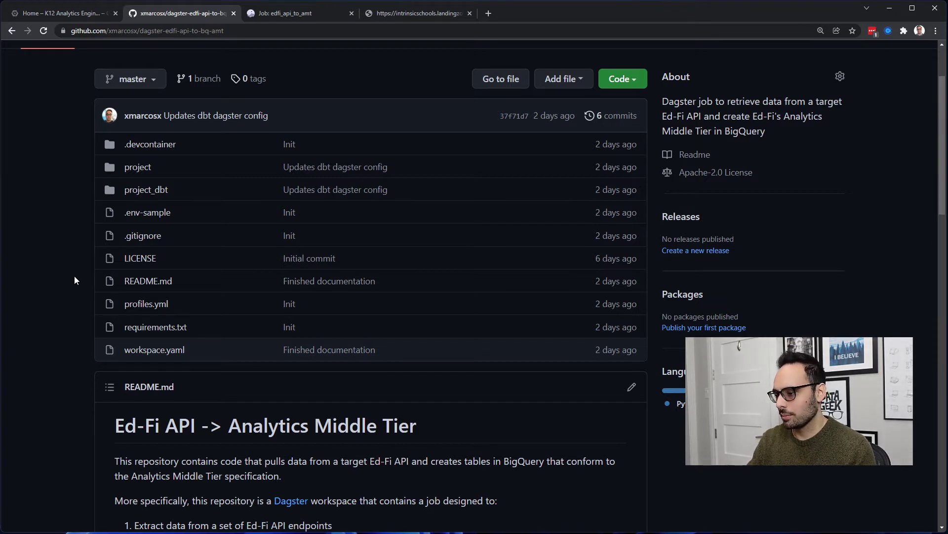
# - Scroll the dagster-edfi-api-to-bq-amt README on GitHub, then maximize Visual Studio Code
pyautogui.scroll(-3)
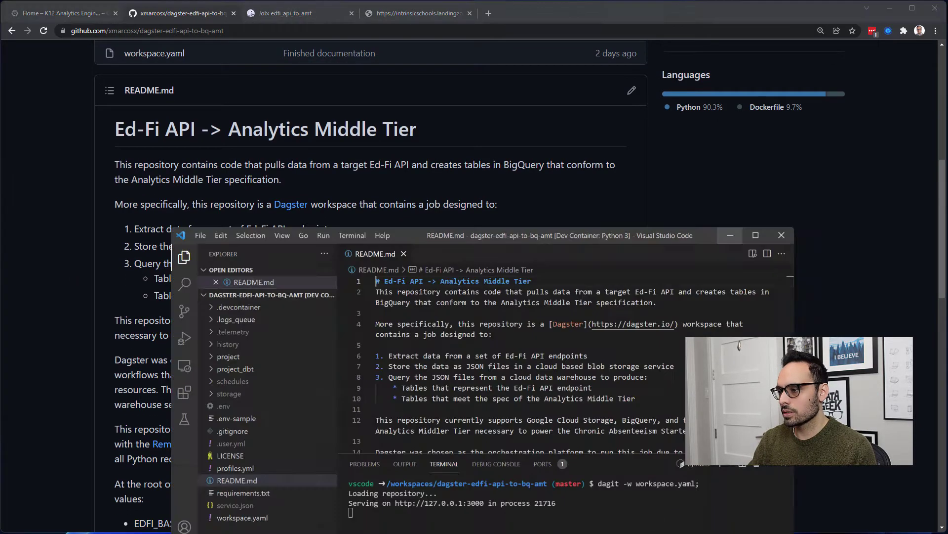
pyautogui.click(755, 234)
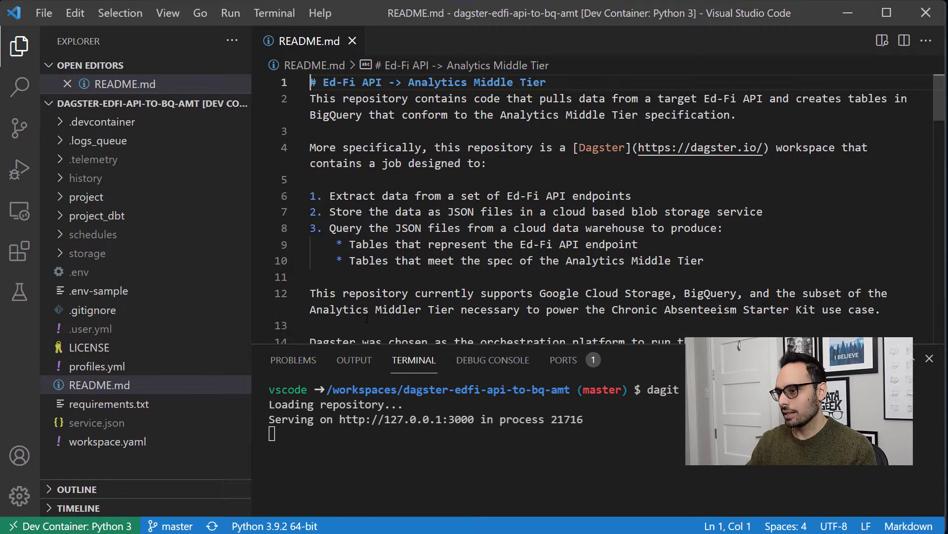
pyautogui.moveTo(102, 122)
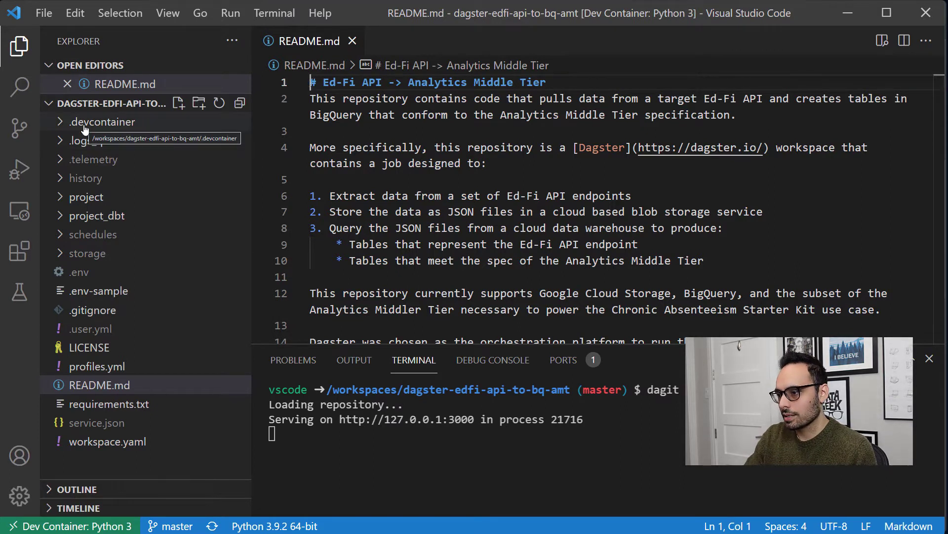
# - View the .devcontainer Dockerfile, then scroll README.md to the Launching Dev Job instructions
pyautogui.click(102, 121)
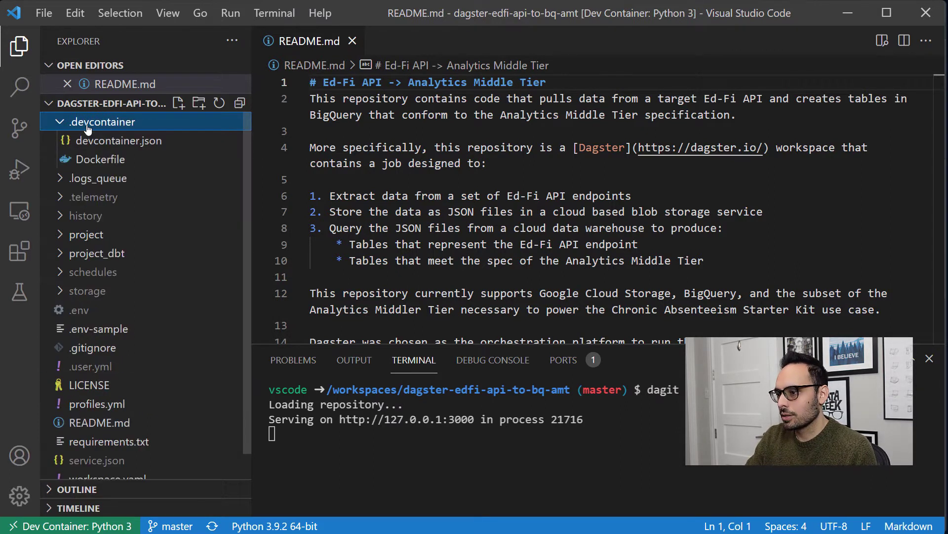
pyautogui.moveTo(104, 159)
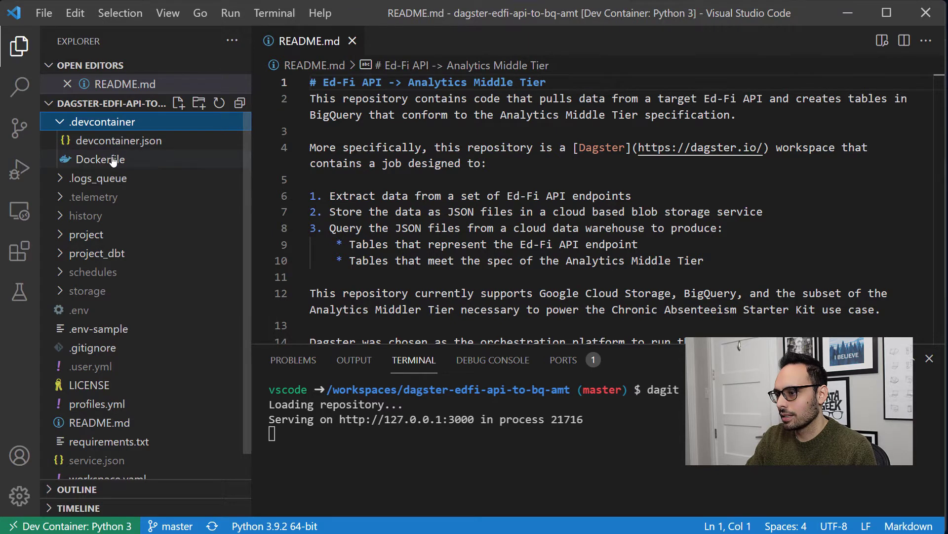
pyautogui.click(100, 159)
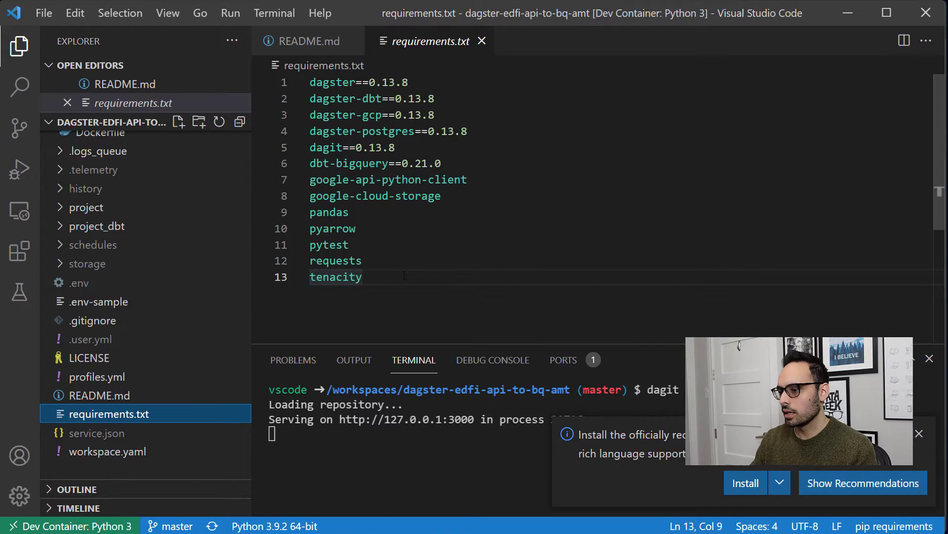
pyautogui.click(100, 394)
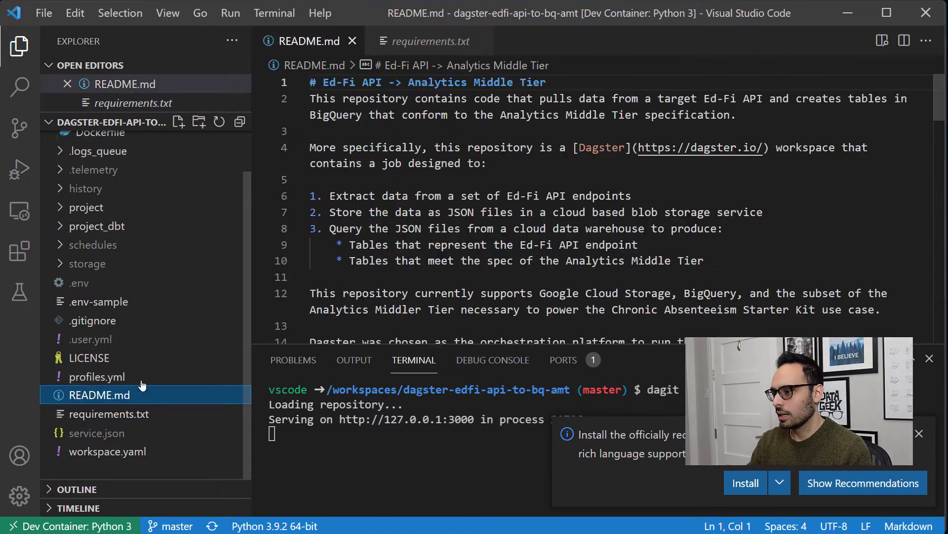
pyautogui.scroll(-3)
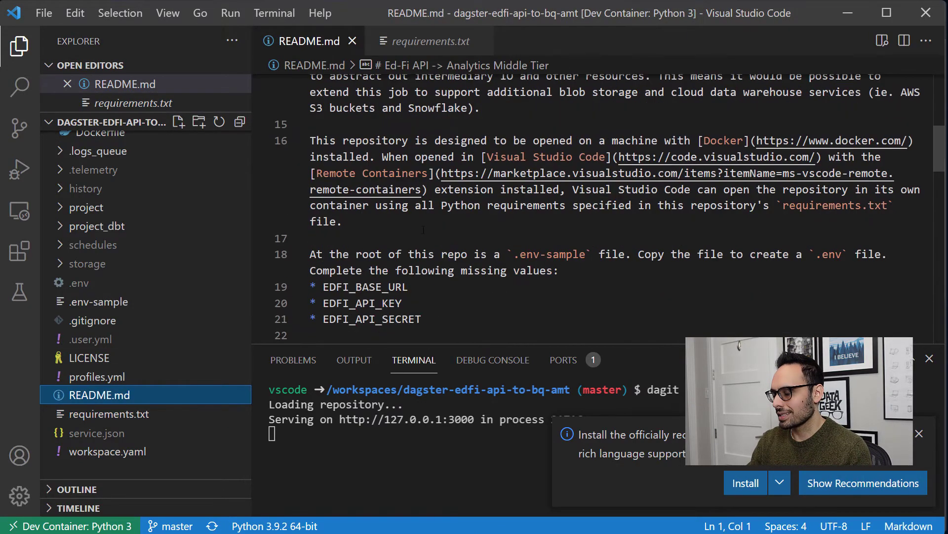
pyautogui.scroll(-3)
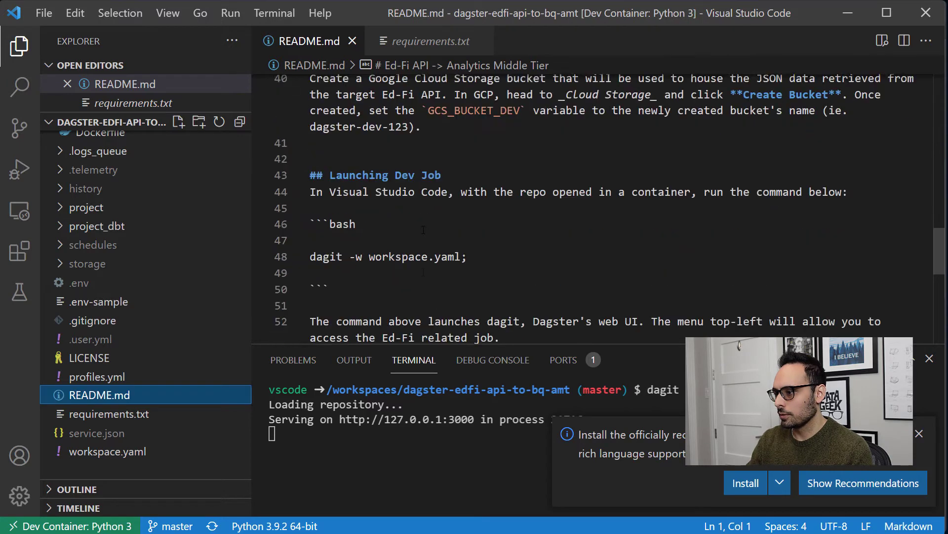
pyautogui.scroll(-3)
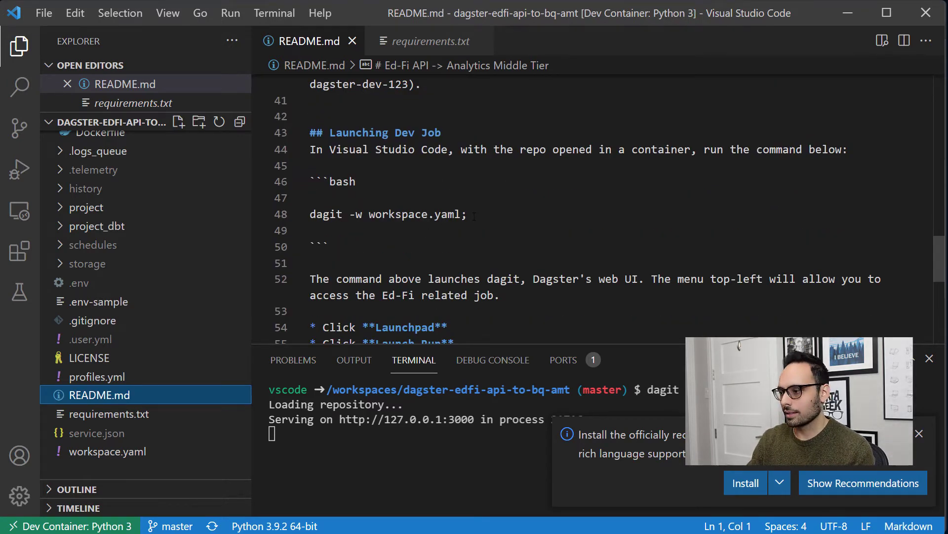
pyautogui.moveTo(344, 214); pyautogui.dragTo(467, 214)
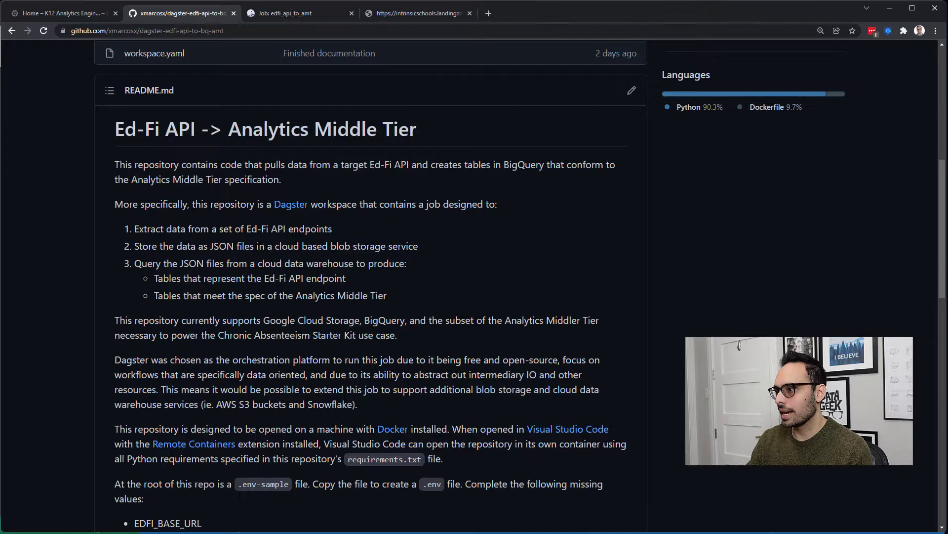
# - Switch to the dagit browser tab showing the edfi_api_to_amt job overview
pyautogui.click(296, 13)
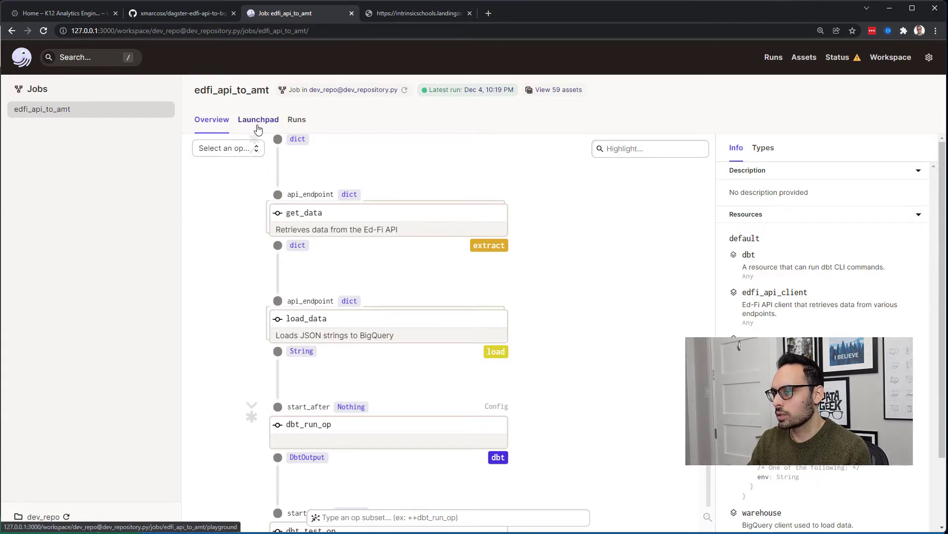
# - Review the edfi_api_to_amt endpoint YAML in Launchpad and its op graph, ending on Launchpad
pyautogui.click(258, 119)
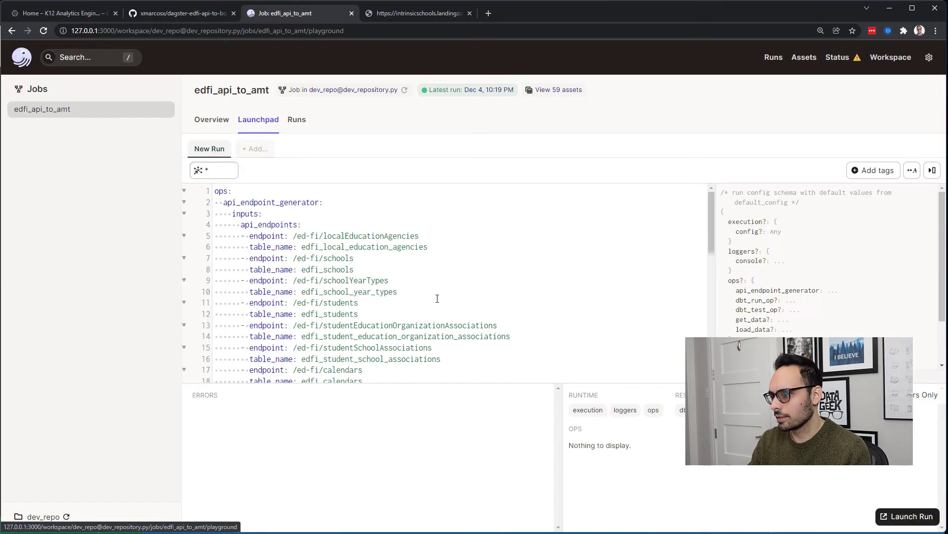
pyautogui.scroll(-3)
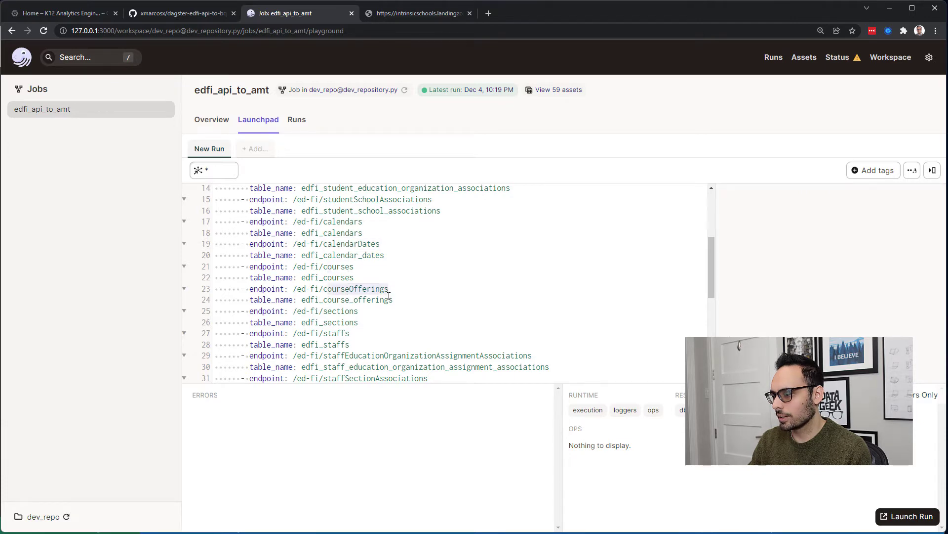
pyautogui.scroll(-3)
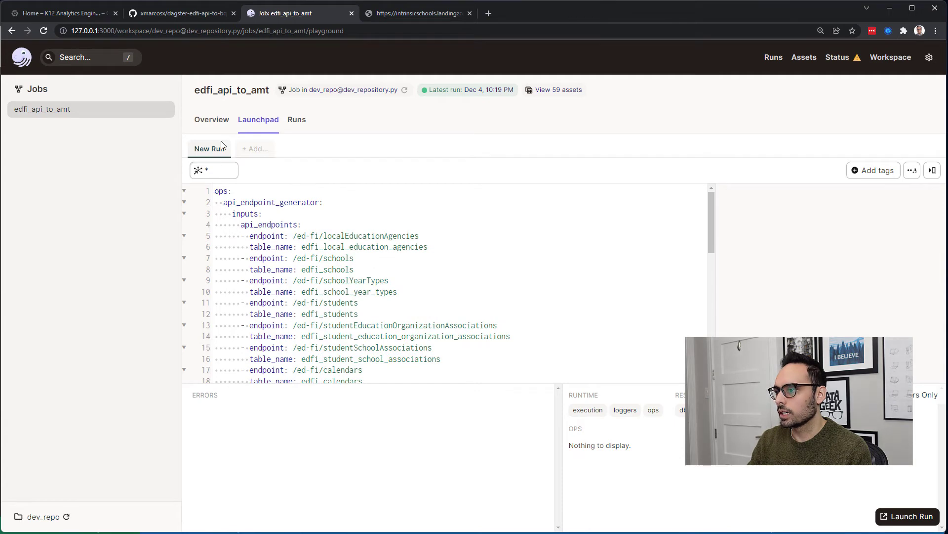
pyautogui.click(211, 119)
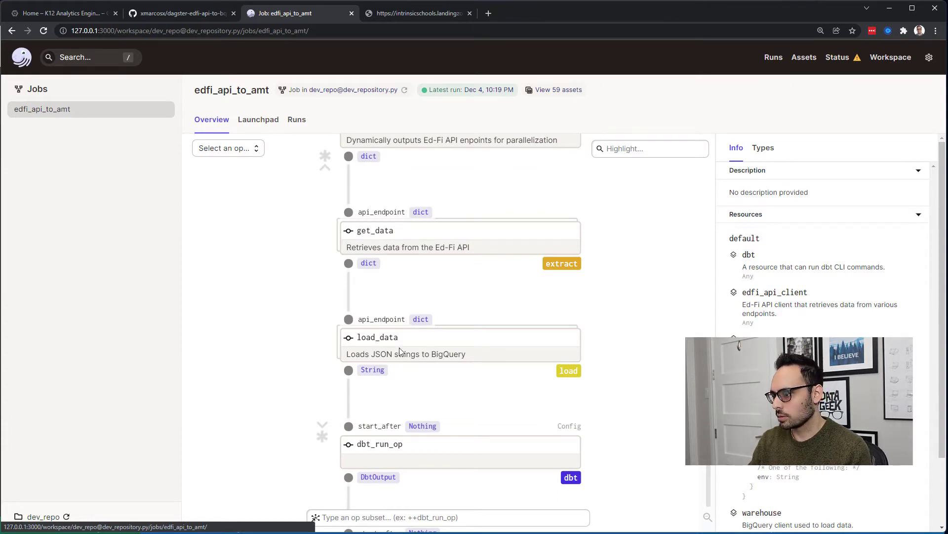
pyautogui.scroll(-3)
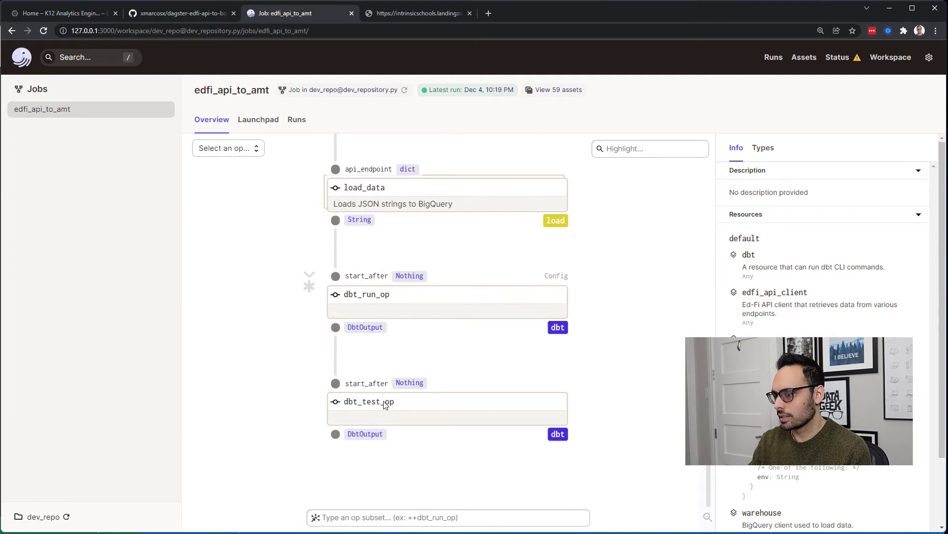
pyautogui.click(258, 119)
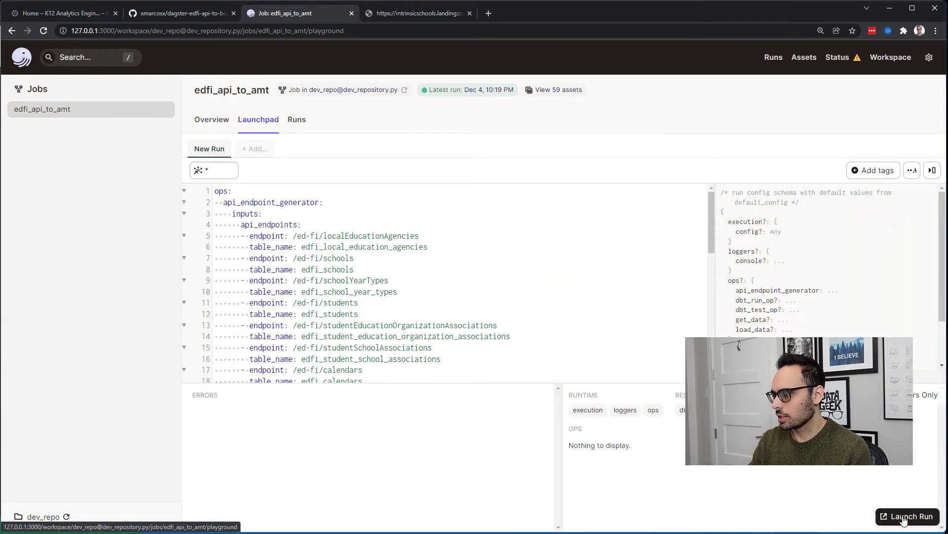
# - Launch an edfi_api_to_amt run and monitor get_data and load_data in graph and timeline views
pyautogui.click(909, 516)
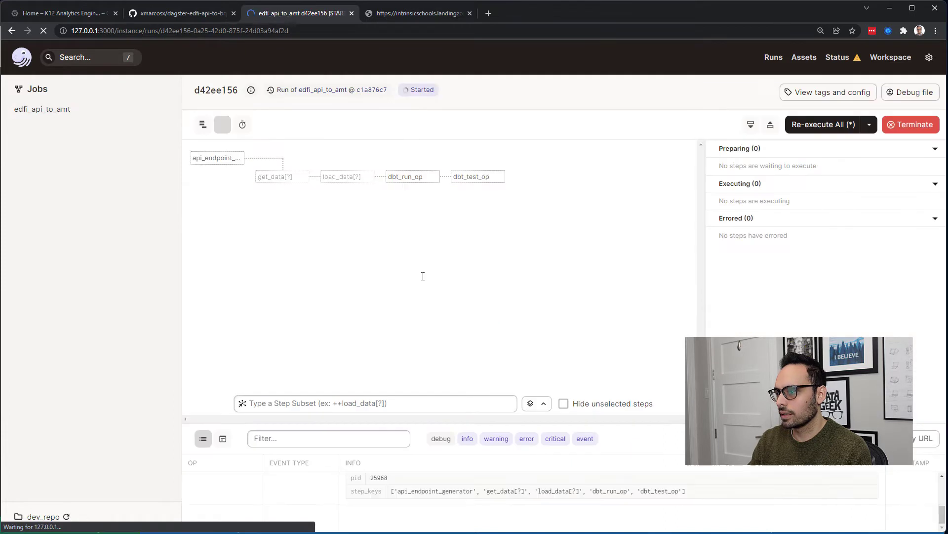
pyautogui.click(216, 158)
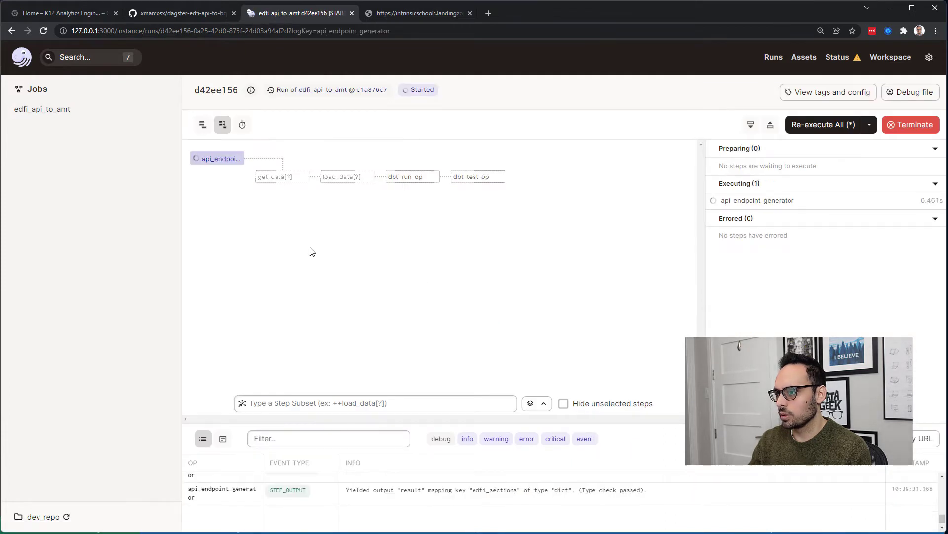
pyautogui.click(242, 124)
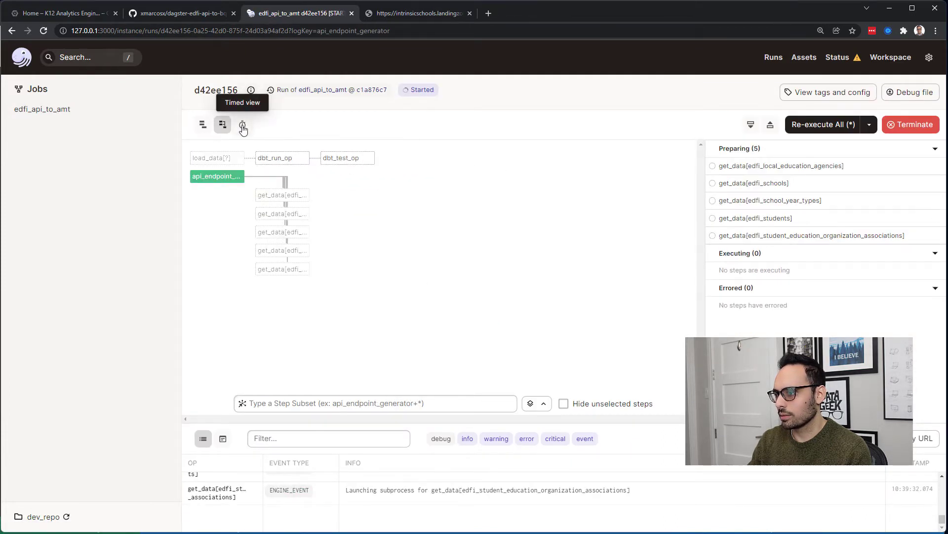
pyautogui.click(242, 125)
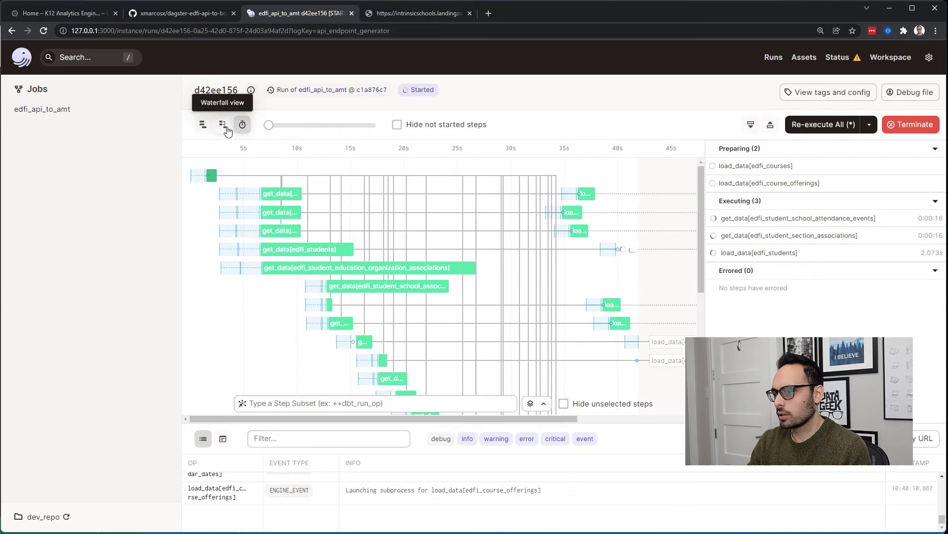
pyautogui.click(222, 124)
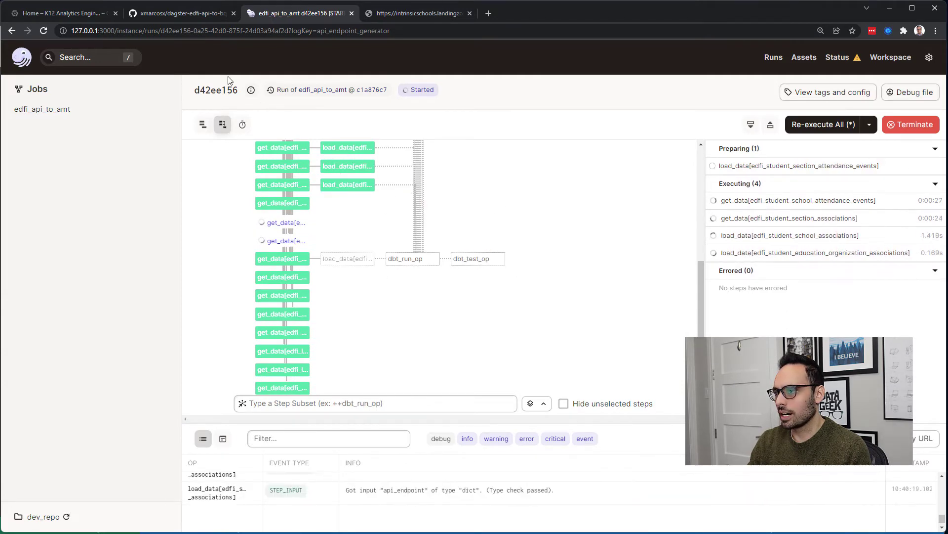
pyautogui.click(61, 13)
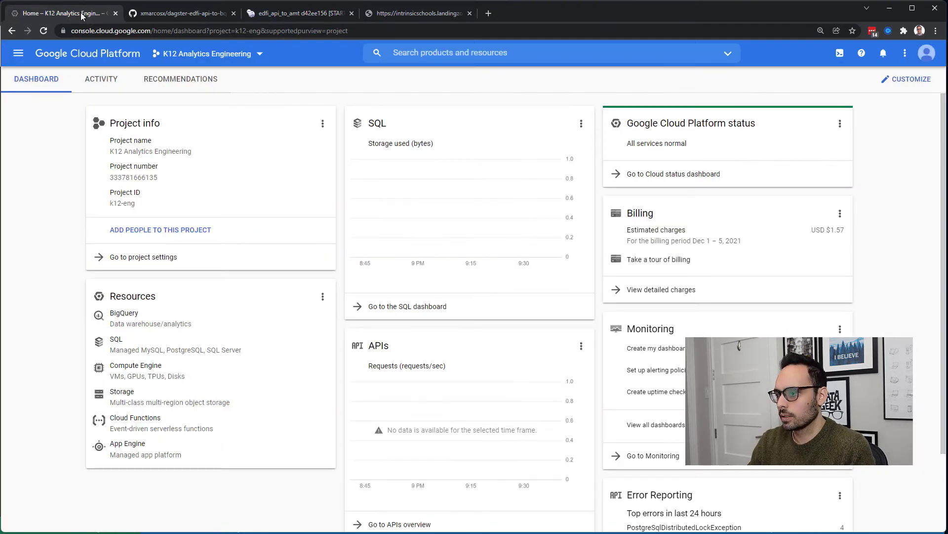
pyautogui.click(121, 390)
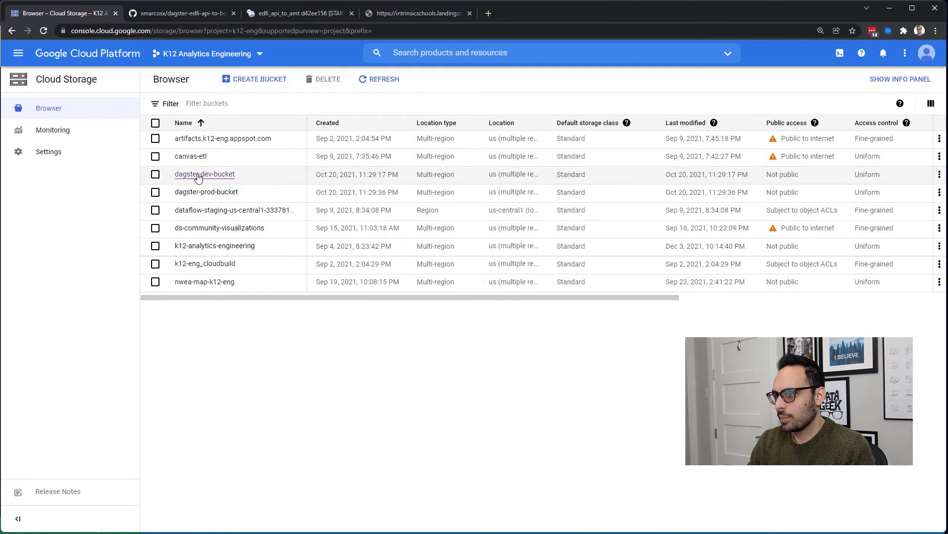
pyautogui.click(205, 175)
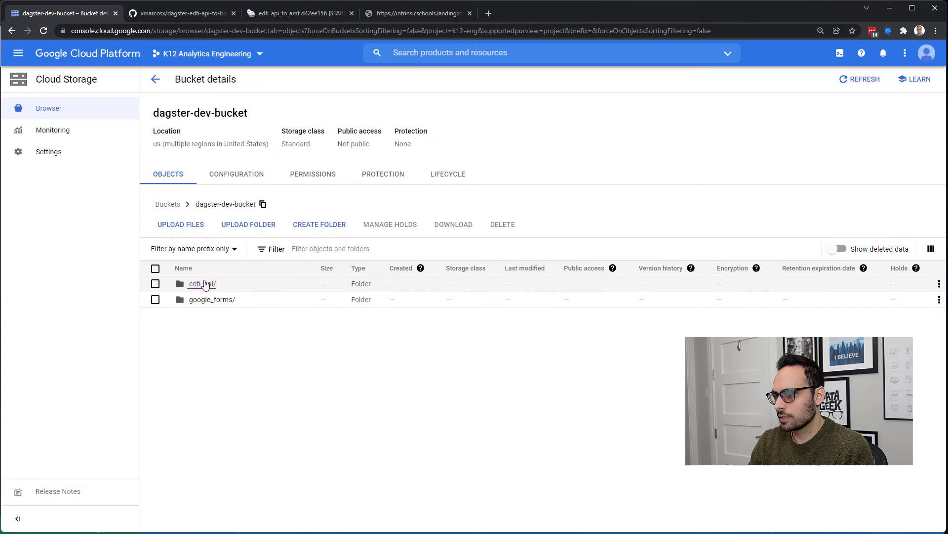
pyautogui.click(201, 283)
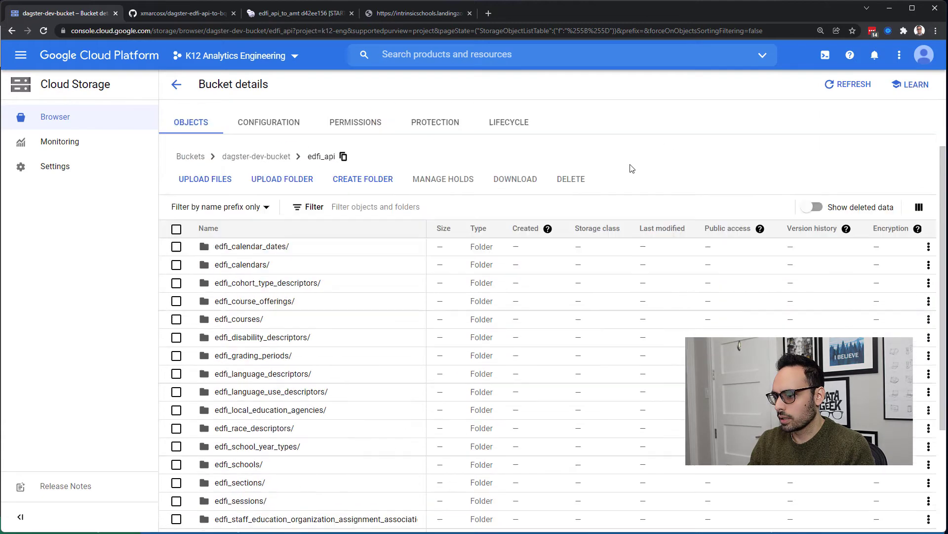
pyautogui.click(250, 245)
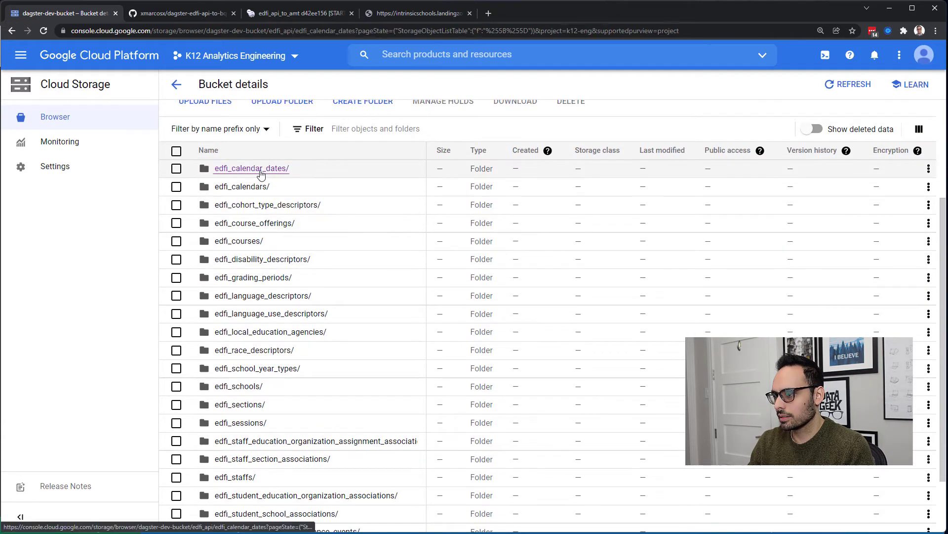
pyautogui.click(250, 168)
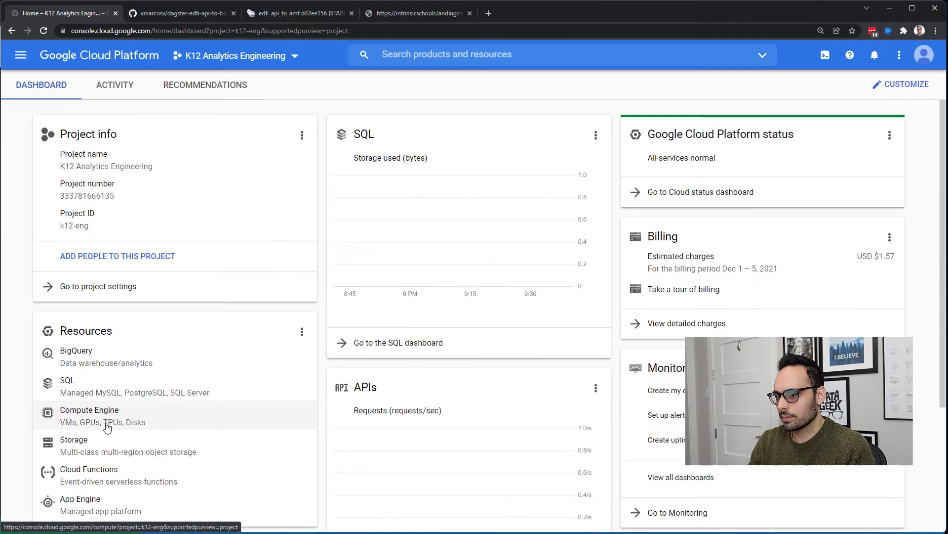
pyautogui.click(76, 350)
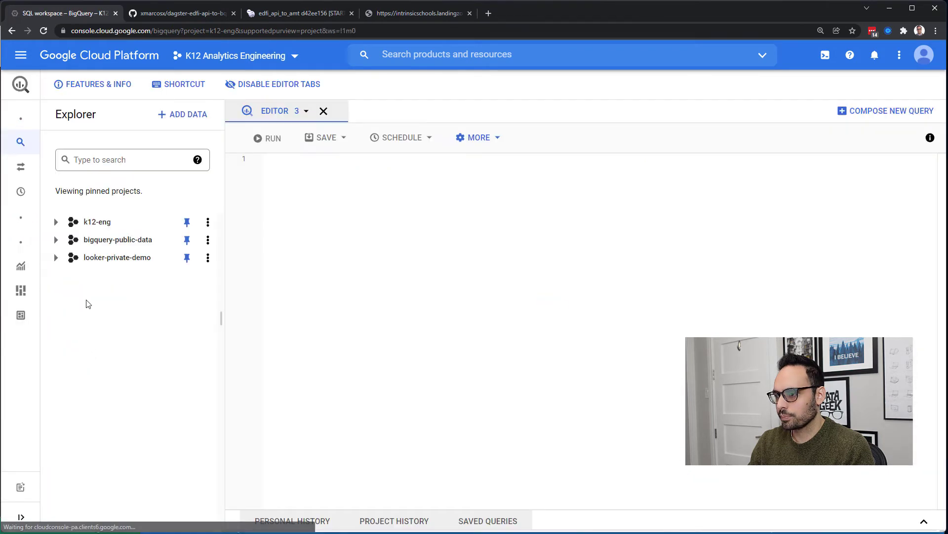
pyautogui.moveTo(56, 222)
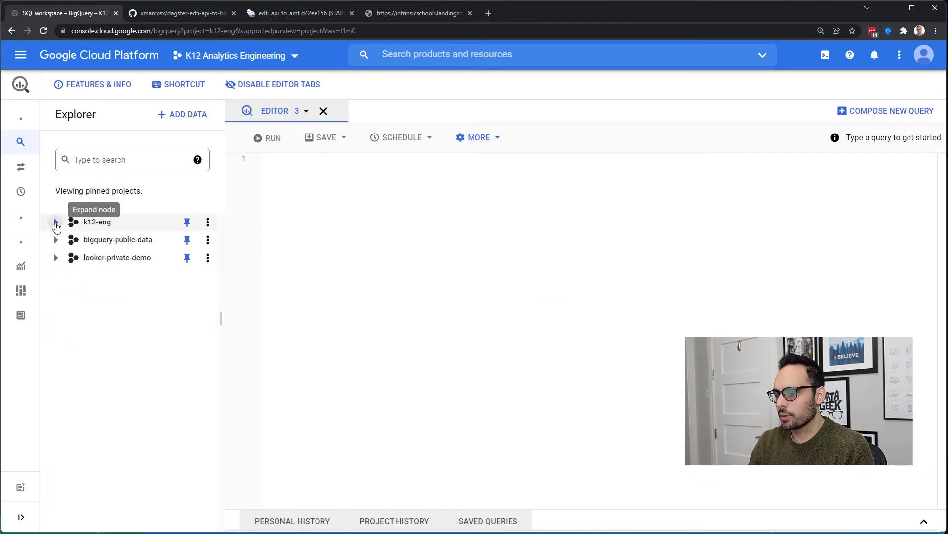
# - Show dev_raw_sources.edfi_calendar_dates details and select its JSON source URI in the dev bucket
pyautogui.click(54, 222)
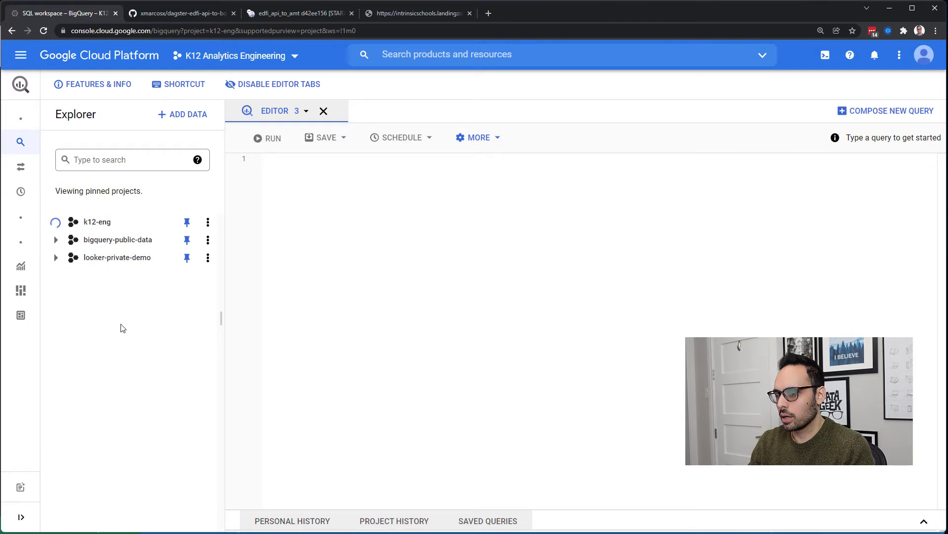
pyautogui.click(55, 222)
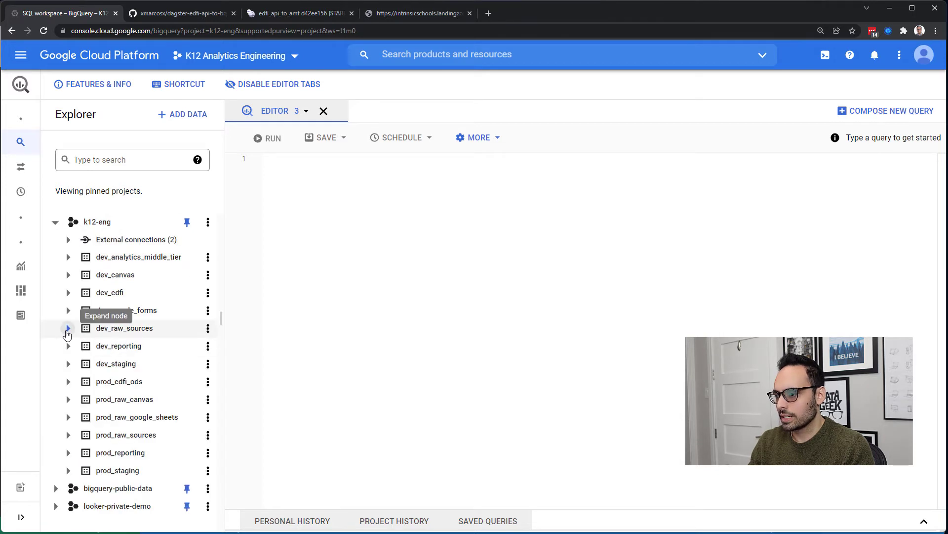
pyautogui.click(68, 328)
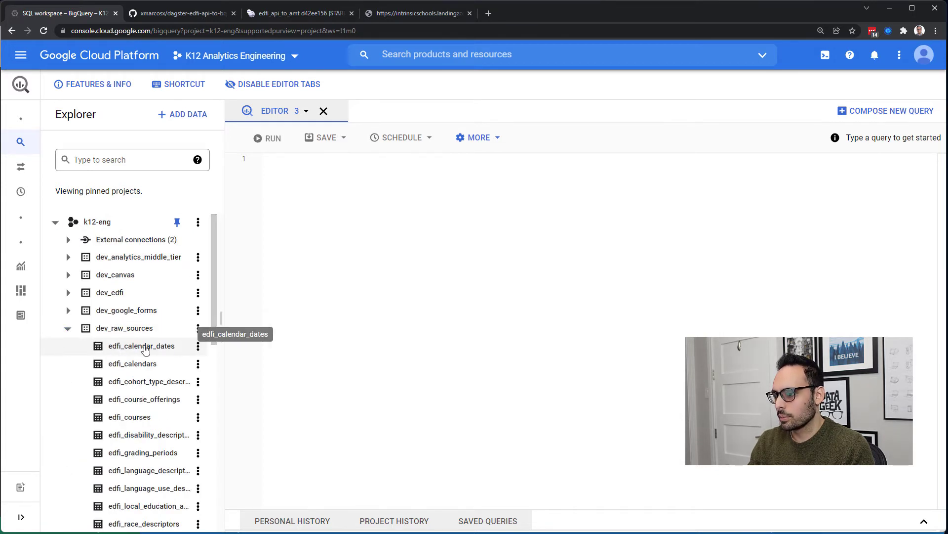
pyautogui.click(142, 345)
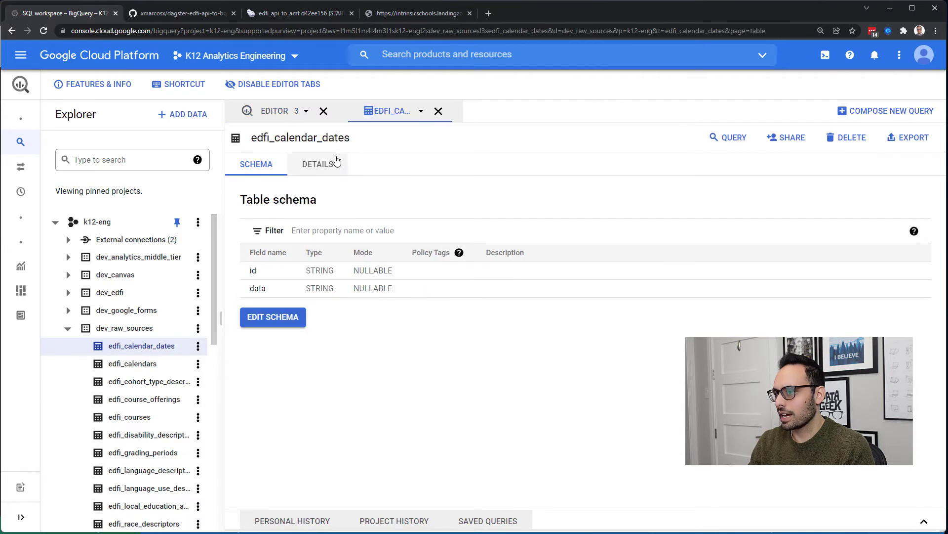
pyautogui.click(318, 164)
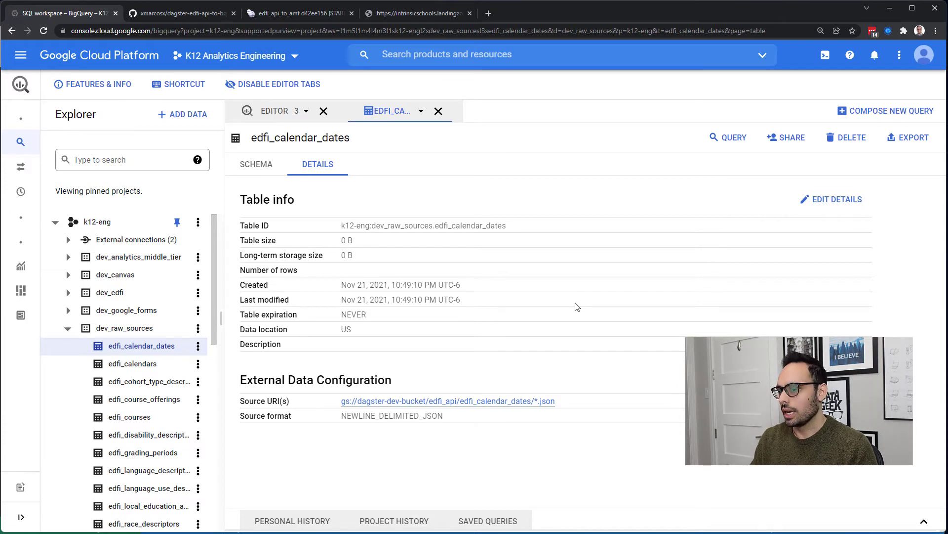
pyautogui.doubleClick(248, 401)
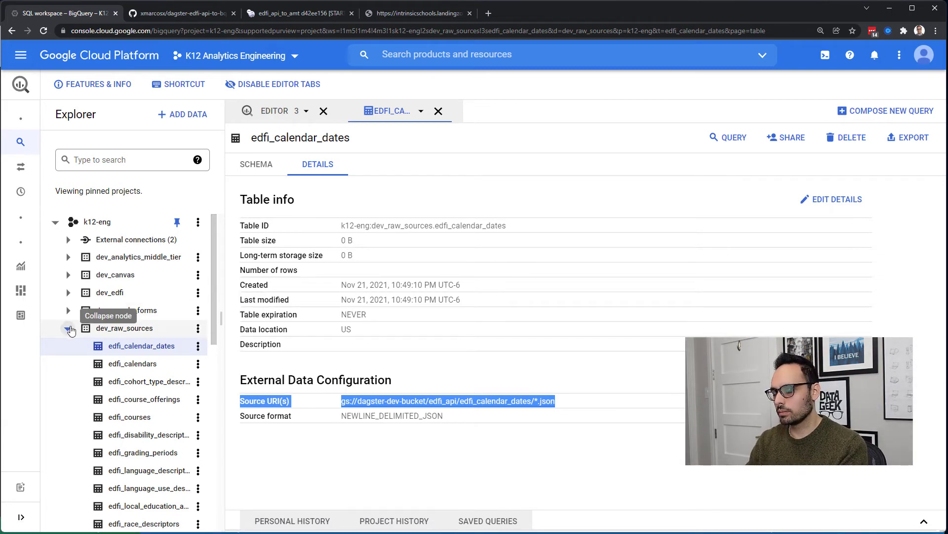
pyautogui.click(68, 328)
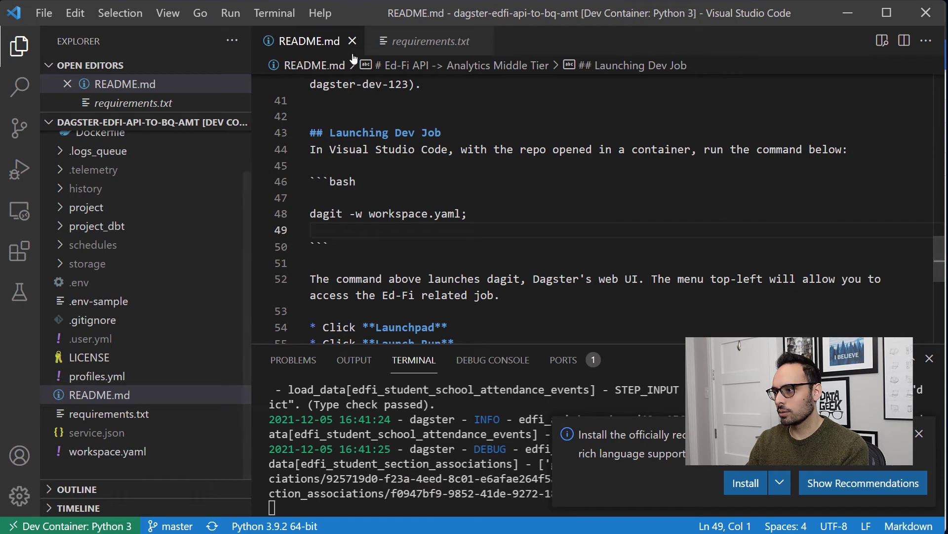
# - Close open editors, open models/edfi/edfi_calendar_dates.sql, and dismiss the extension recommendation
pyautogui.click(352, 40)
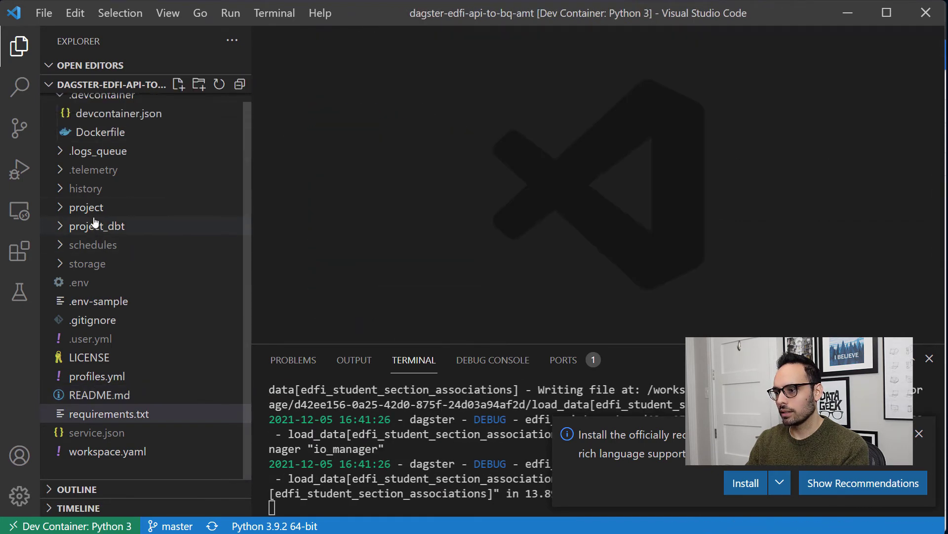
pyautogui.click(95, 225)
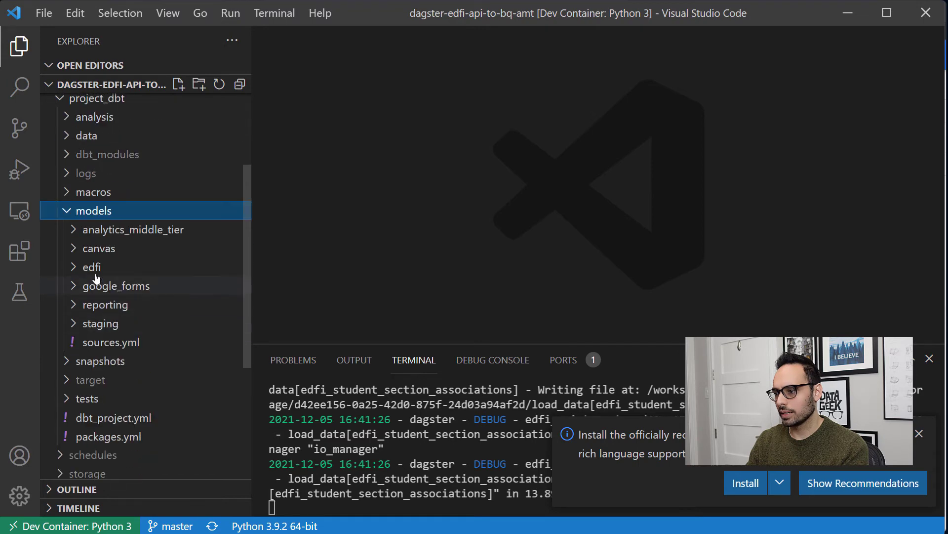
pyautogui.click(91, 266)
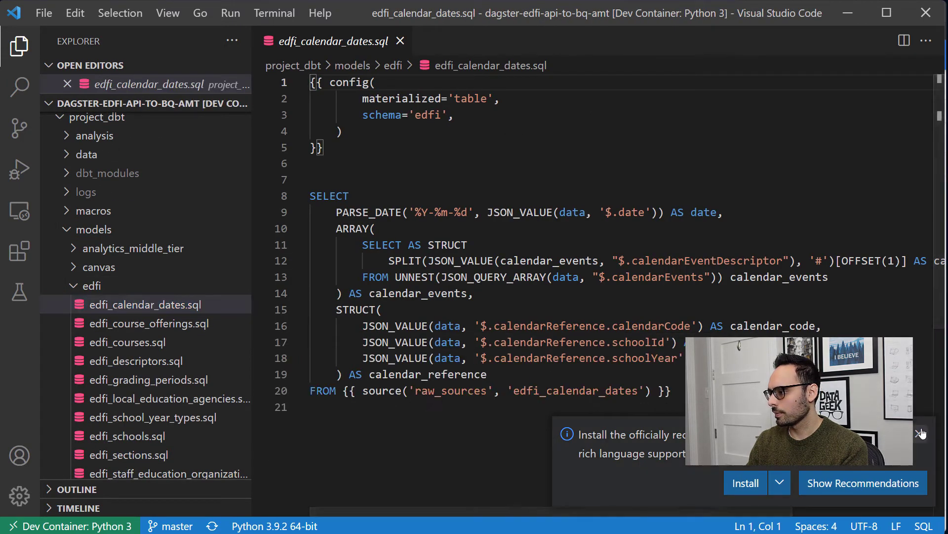
pyautogui.click(922, 433)
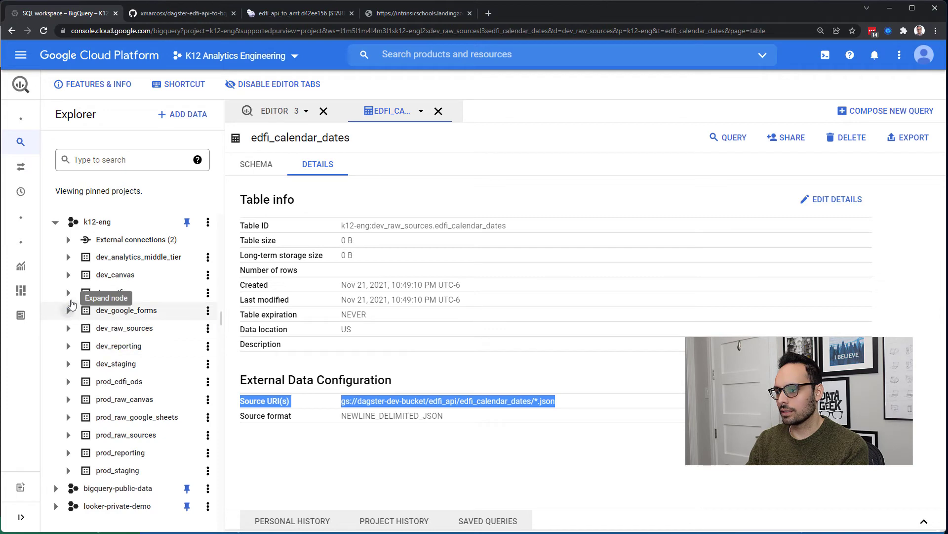
# - Expand dev_edfi.edfi_calendar_dates' calendar_events and calendar_reference schema records, then preview its rows
pyautogui.click(69, 292)
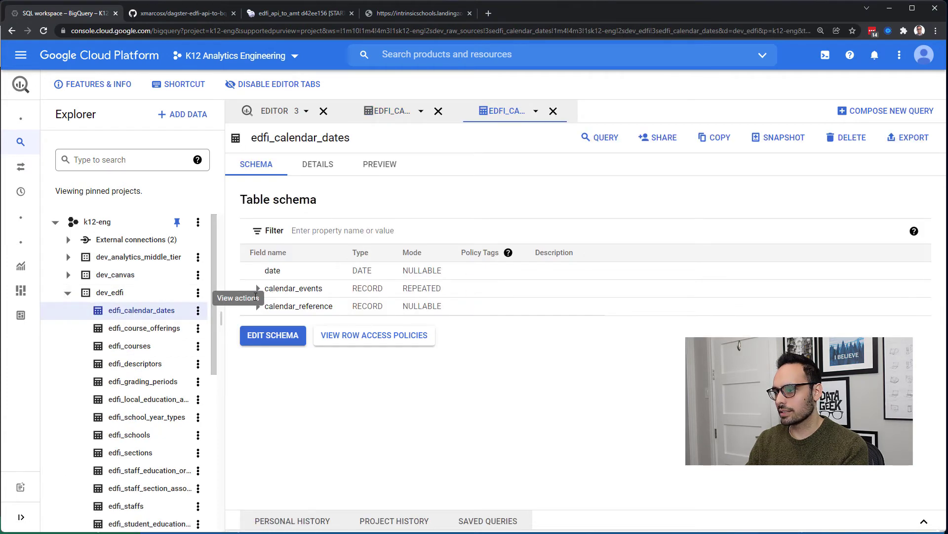
pyautogui.click(257, 288)
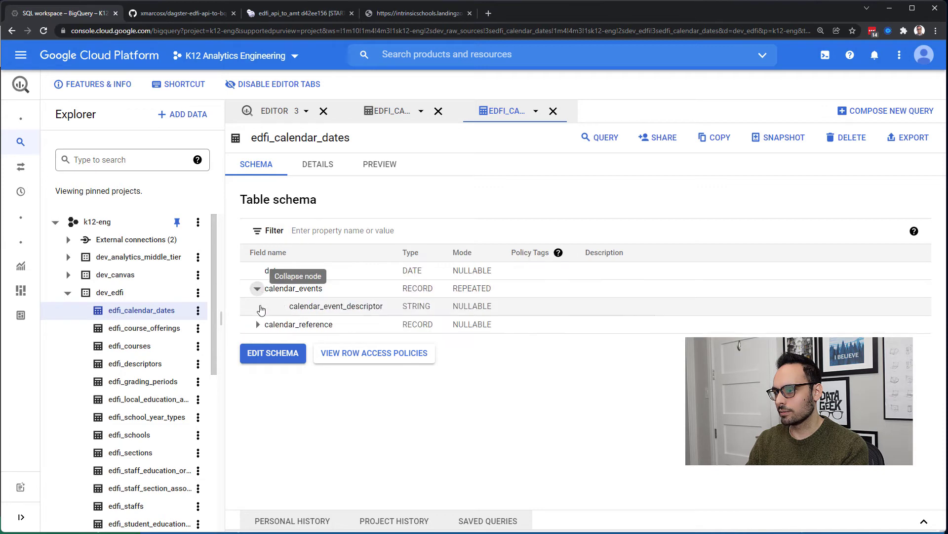
pyautogui.click(257, 324)
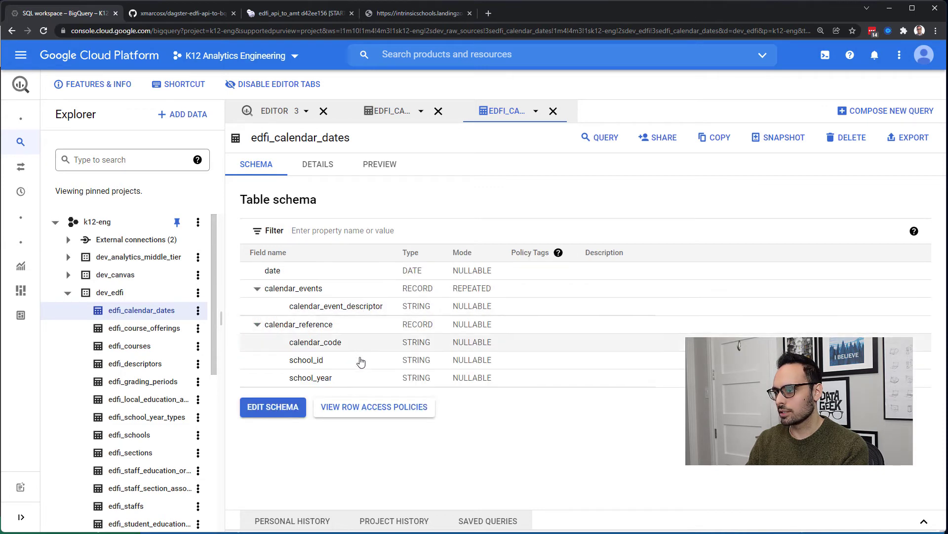
pyautogui.moveTo(389, 180)
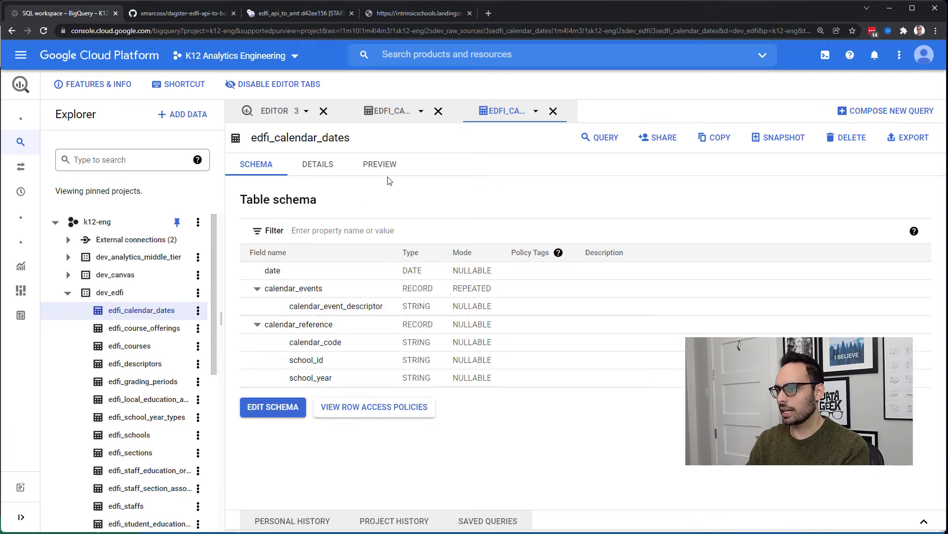
pyautogui.click(380, 164)
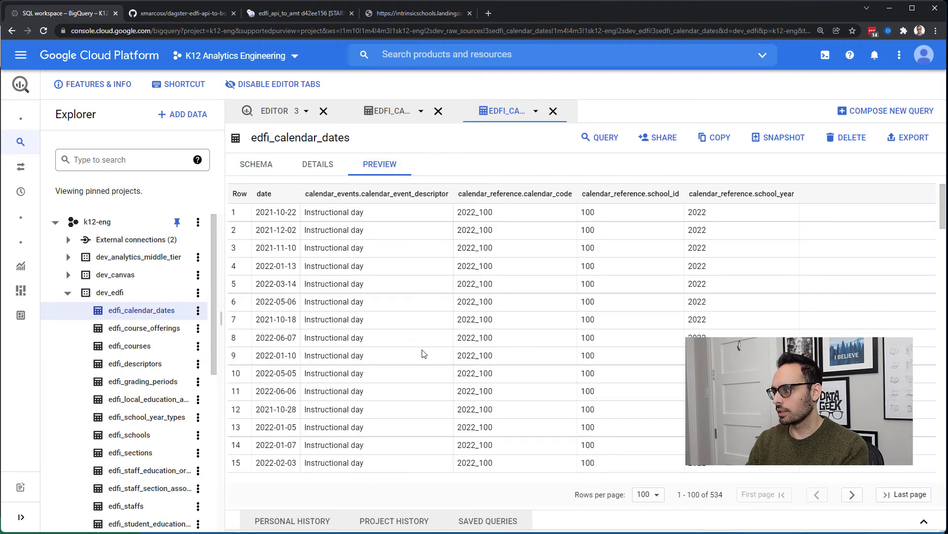
pyautogui.scroll(-3)
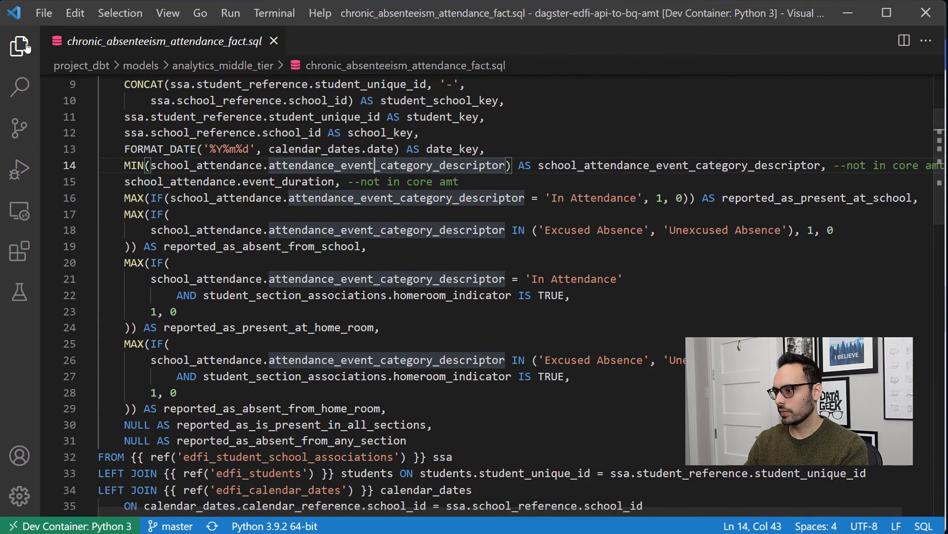
# - Scroll through chronic_absenteeism_attendance_fact.sql's attendance flags and calendar-date joins
pyautogui.scroll(-3)
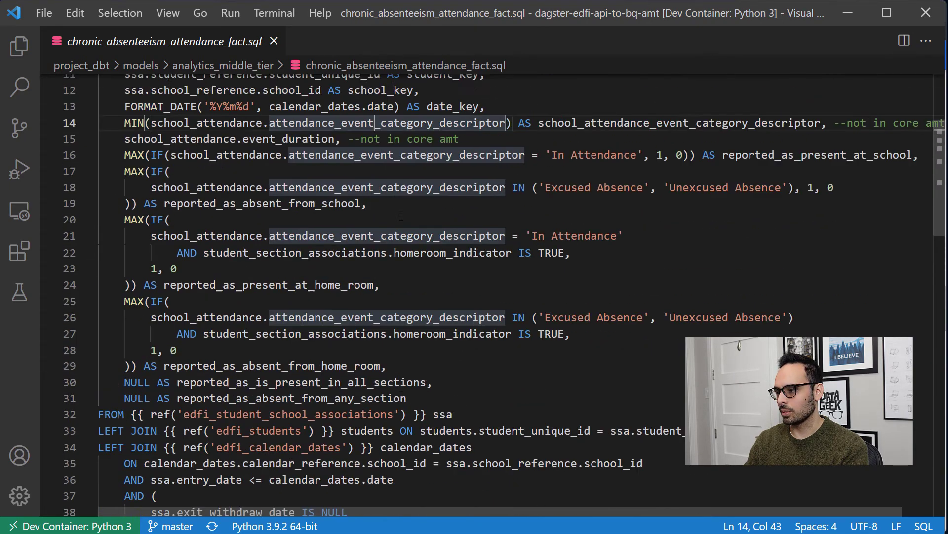
pyautogui.click(19, 46)
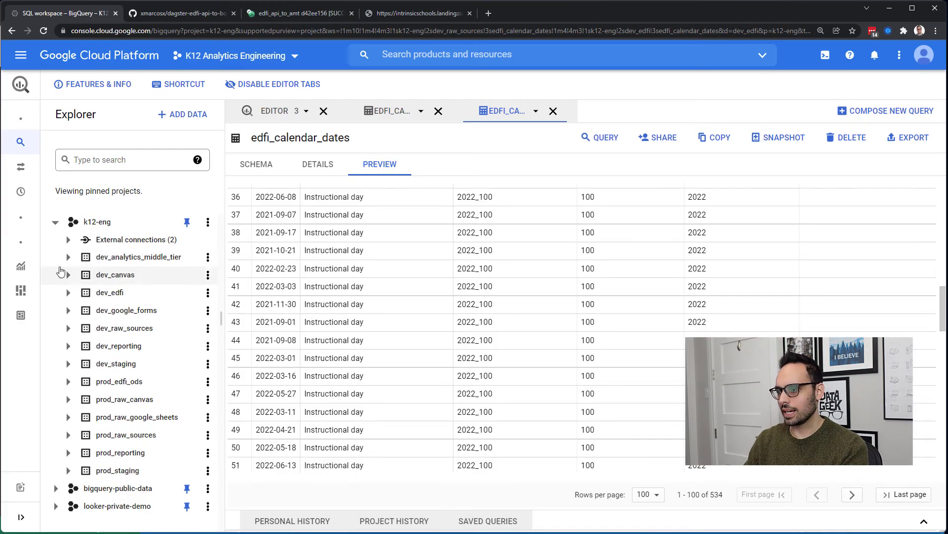
# - Inspect student_school_dim's schema and description in dev_analytics_middle_tier
pyautogui.click(68, 256)
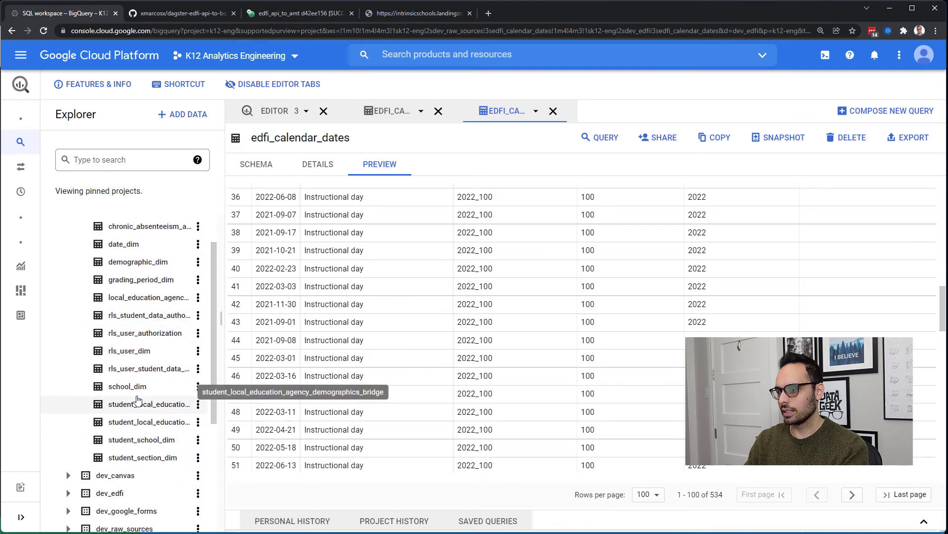
pyautogui.click(143, 439)
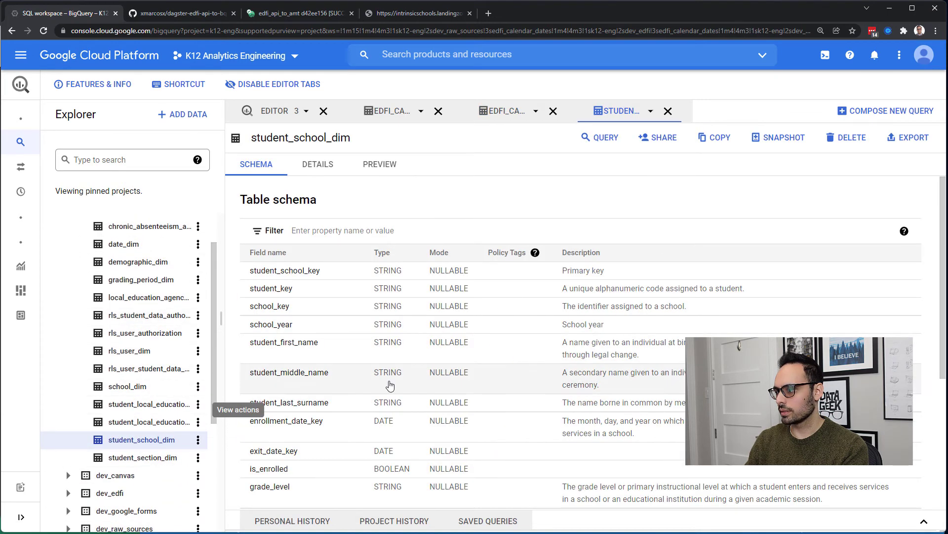
pyautogui.scroll(-3)
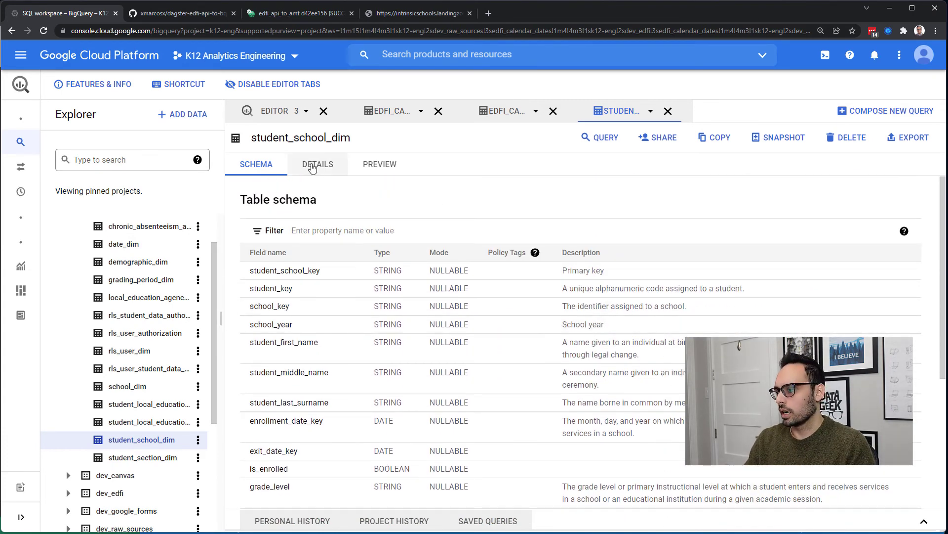
pyautogui.click(318, 164)
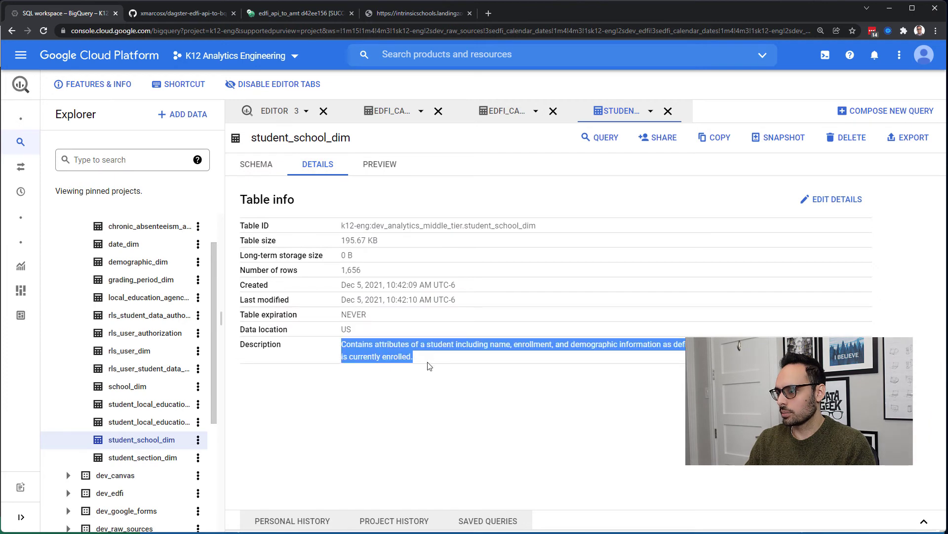
# - Preview the rows of the date_dim table
pyautogui.click(426, 366)
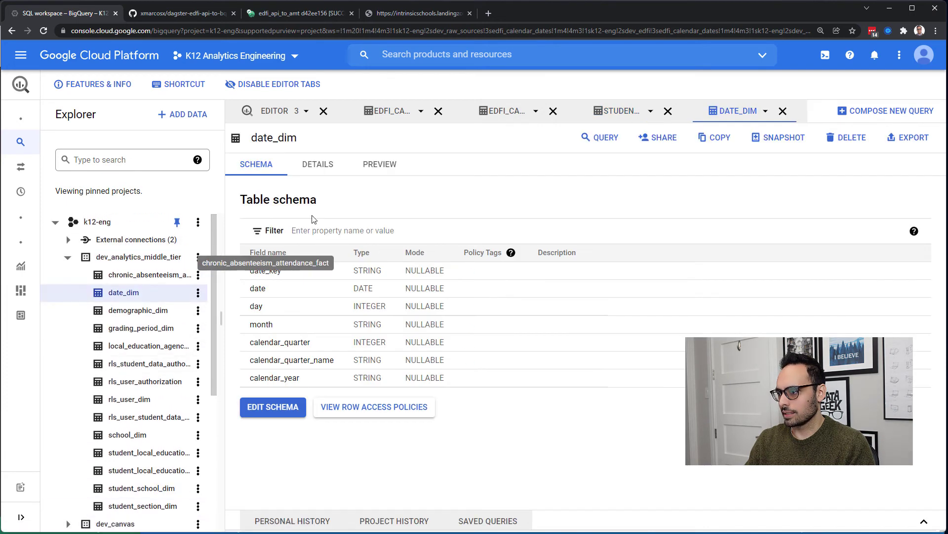
pyautogui.click(380, 164)
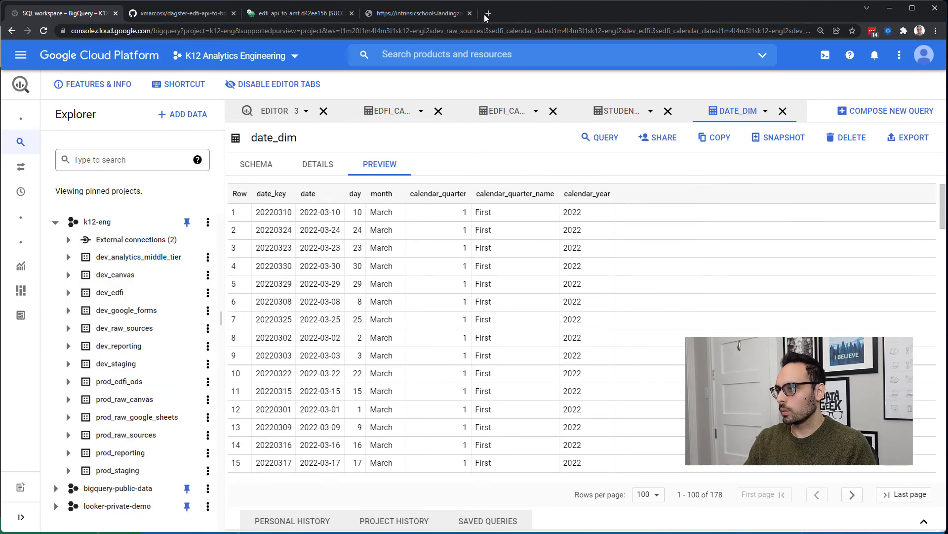
pyautogui.click(488, 12)
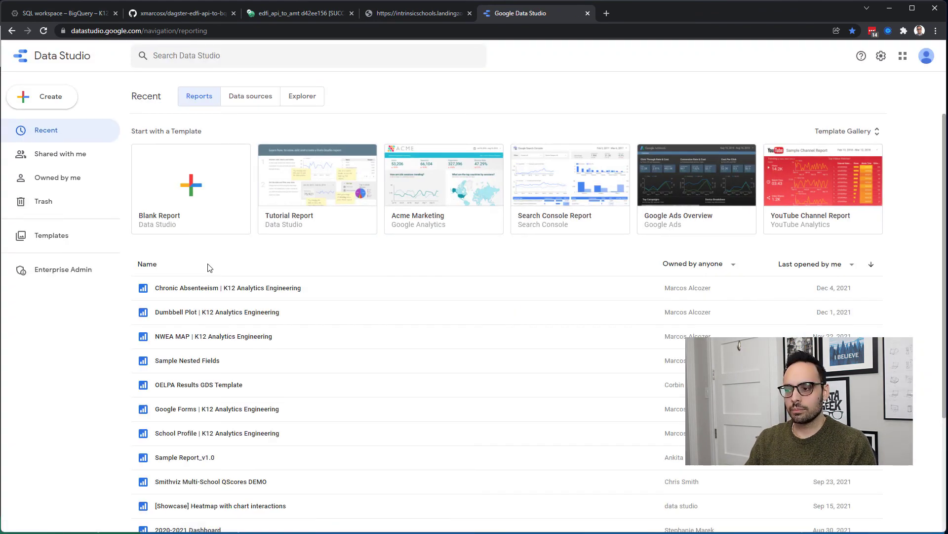
# - Open the 'Chronic Absenteeism | K12 Analytics Engineering' report from Data Studio's recent reports
pyautogui.click(227, 288)
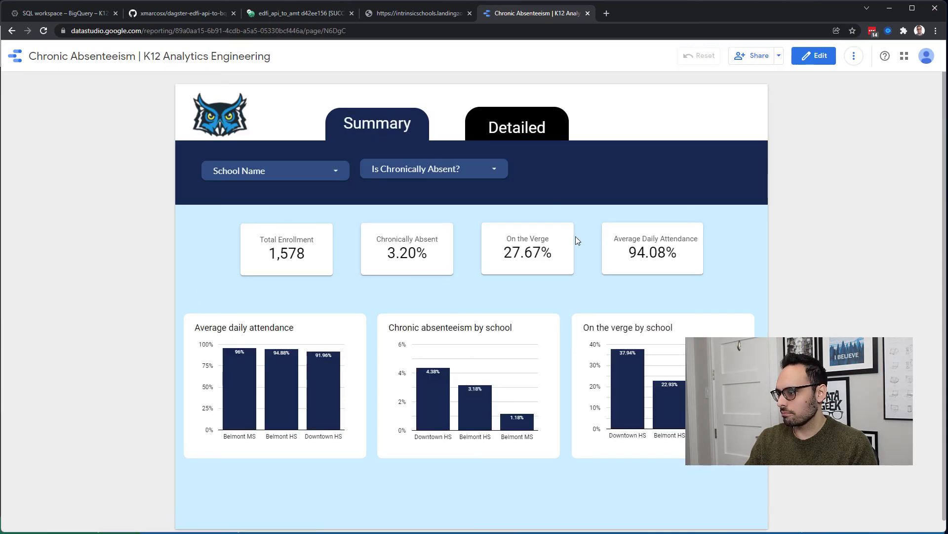
pyautogui.moveTo(487, 206)
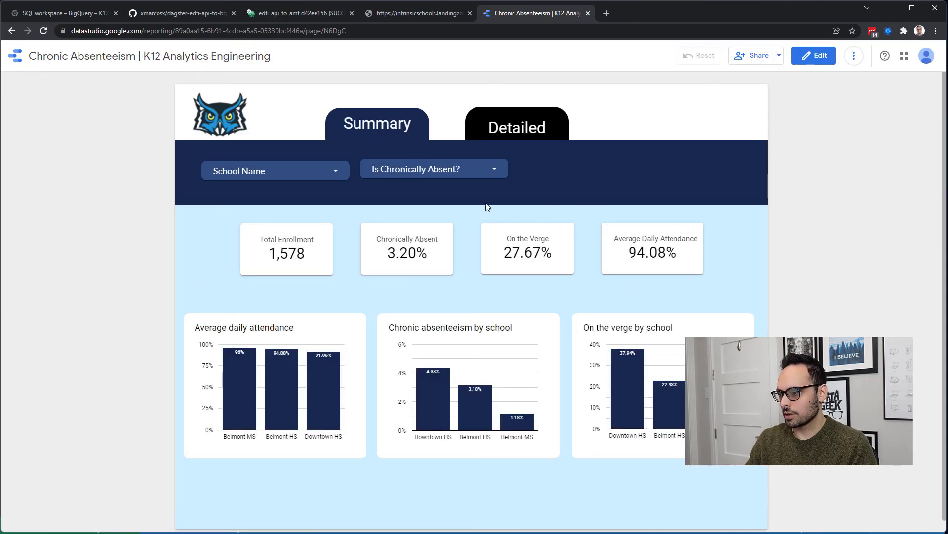